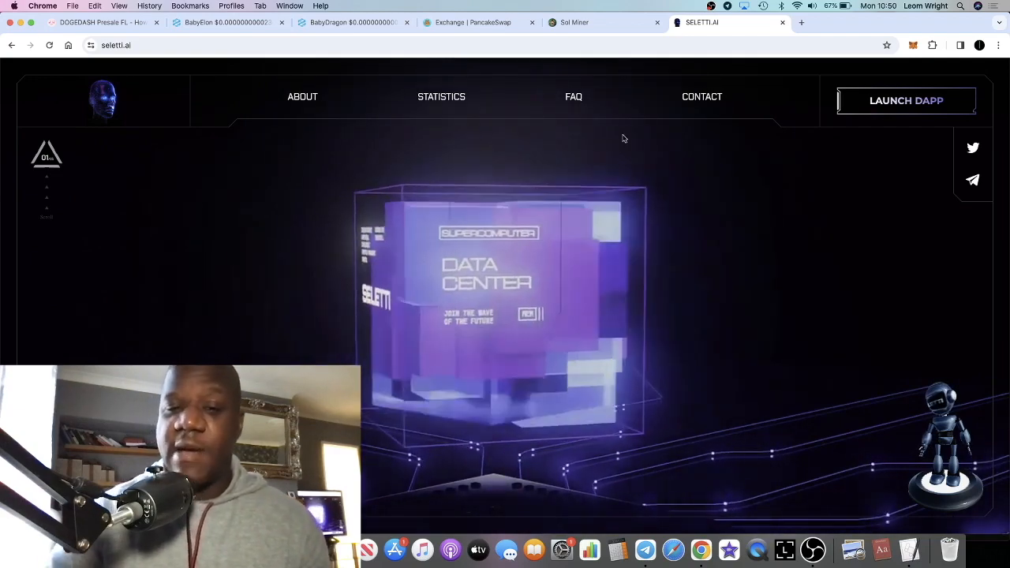
Switch to the DOGEDASH Presale FL tab showing 4.13865 of 10 BNB raised.
click(101, 22)
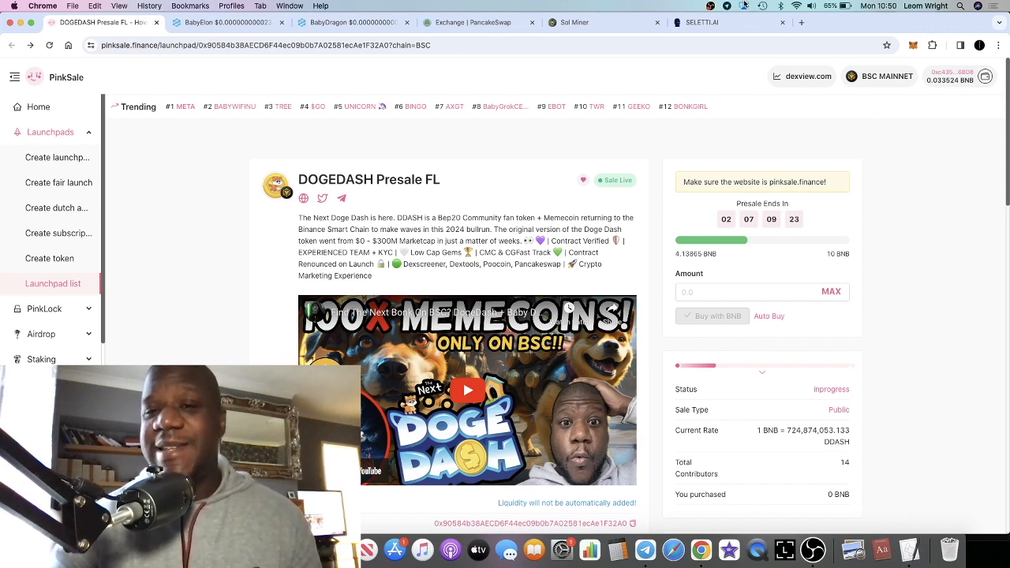
Return to the SELETTI.AI site and launch the dapp on Seletti Growth Fund VII.
click(725, 22)
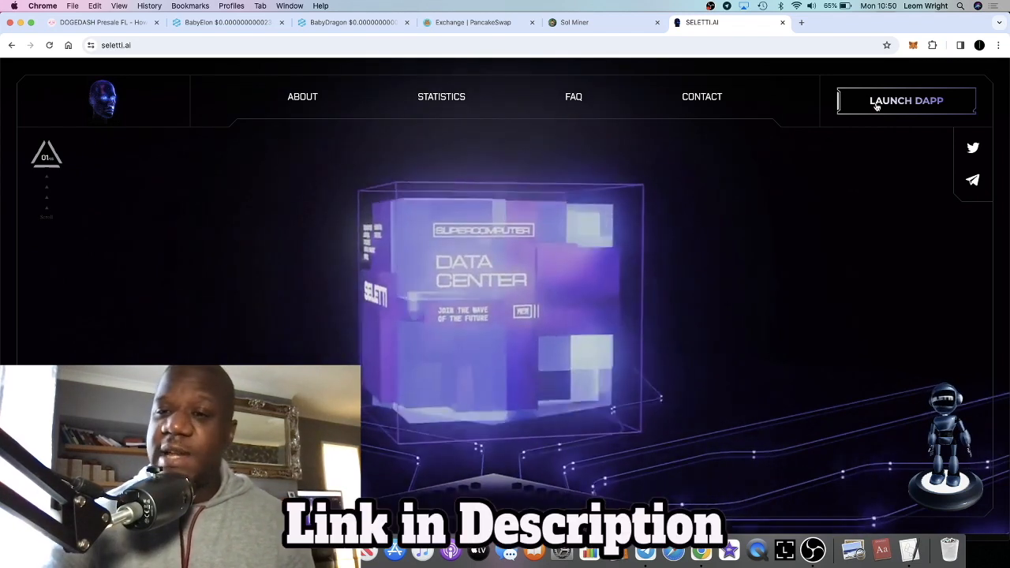
click(905, 101)
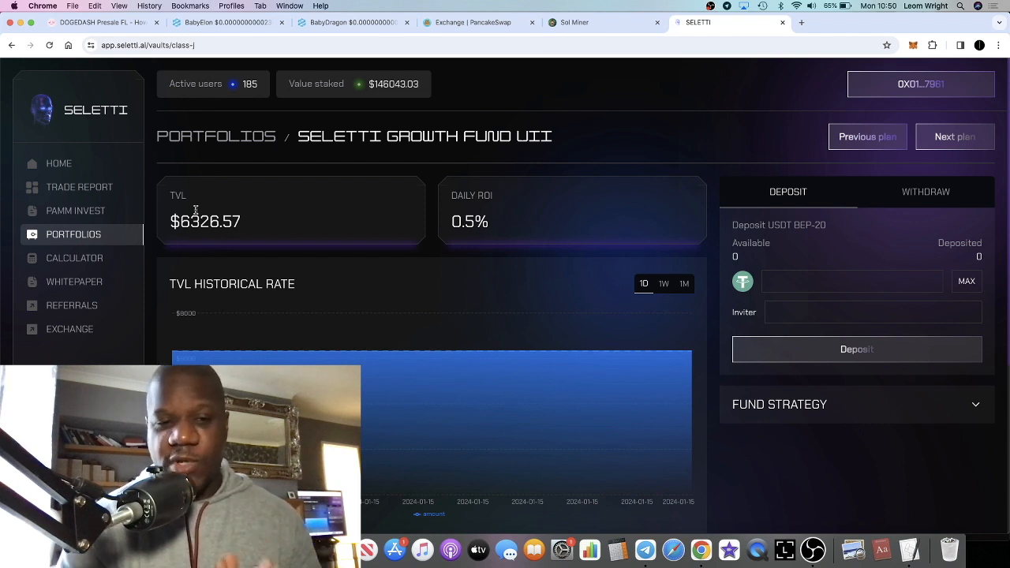
mouse_move(79, 187)
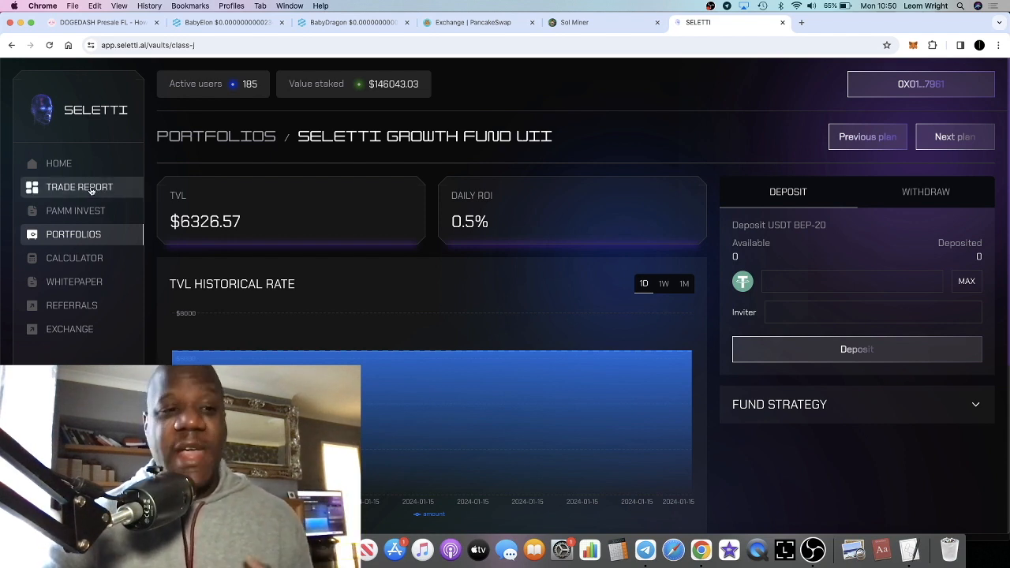
mouse_move(58, 163)
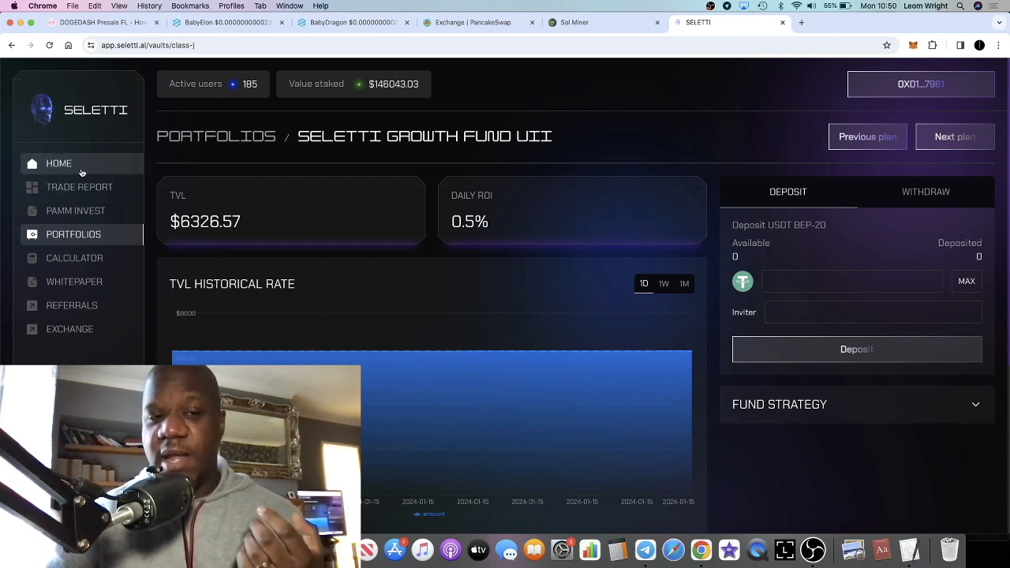
Open the Home dashboard and scroll through its $101.02 earnings, 12.11 USDT available and $1000.00 staked.
click(58, 163)
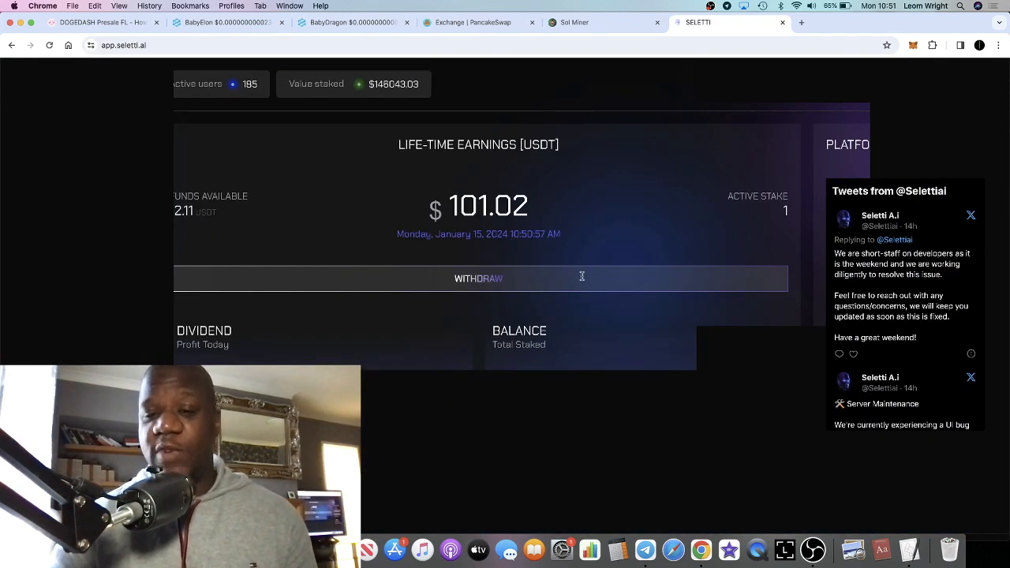
scroll(down, 3)
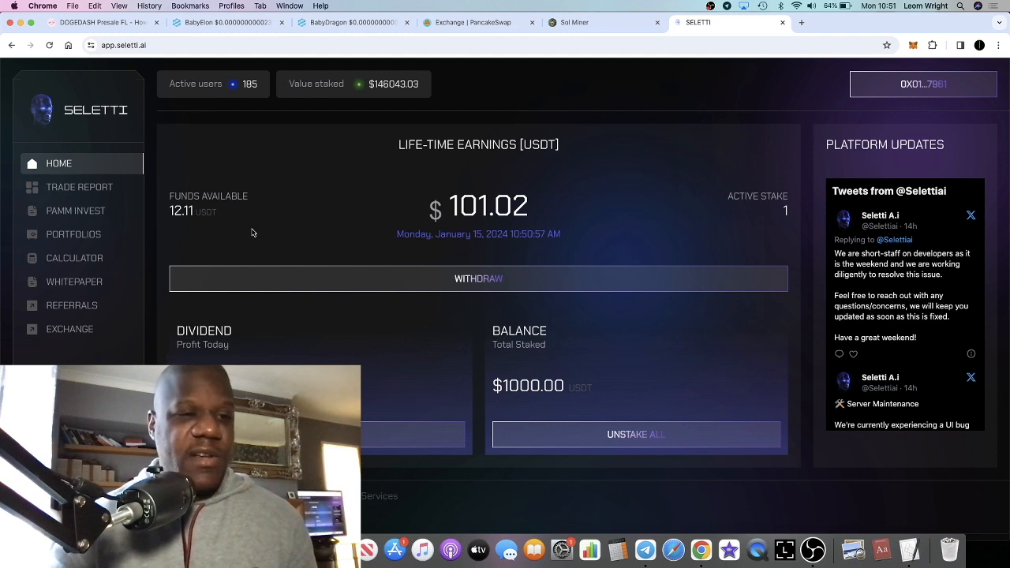
mouse_move(235, 223)
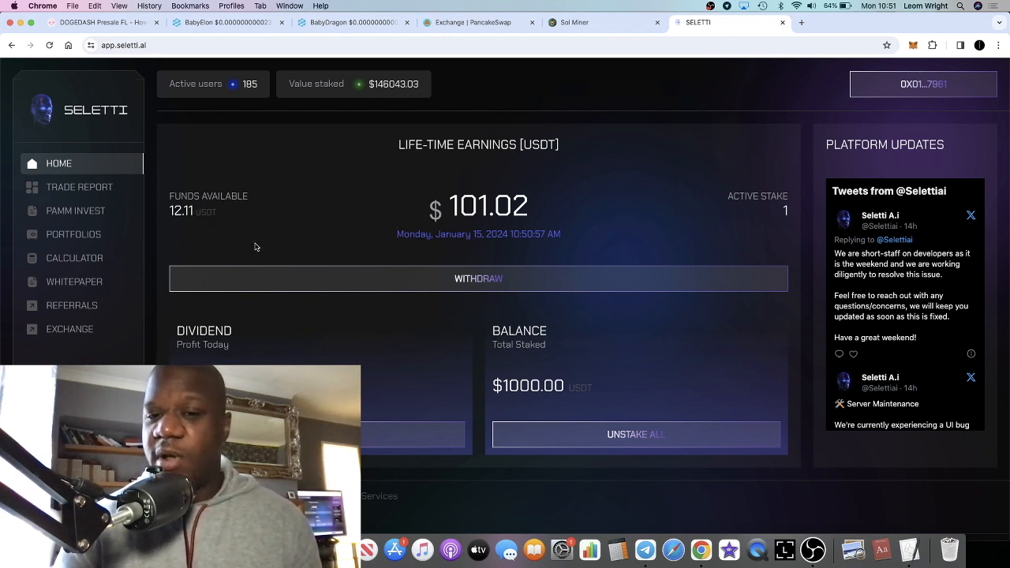
mouse_move(449, 272)
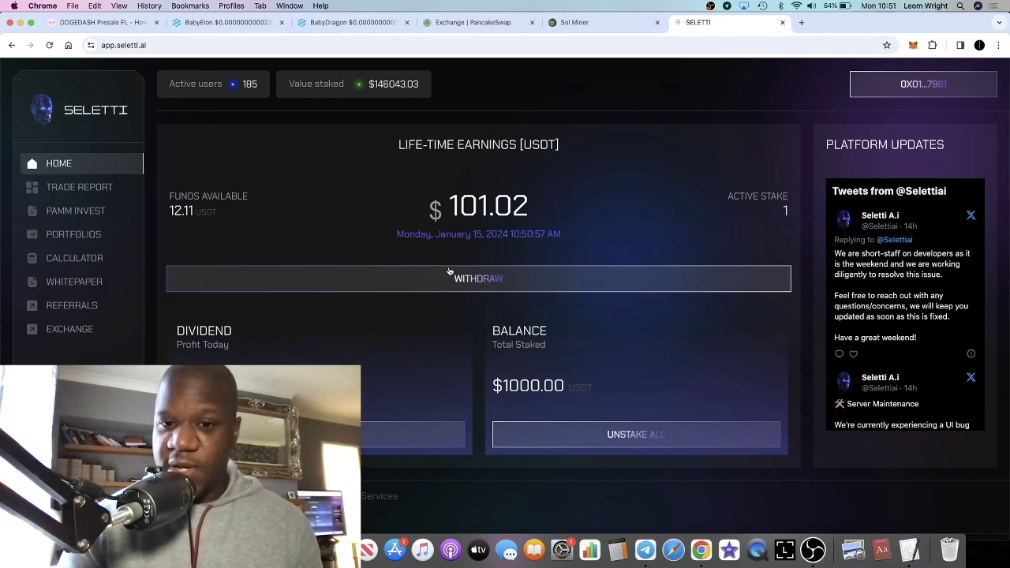
mouse_move(146, 198)
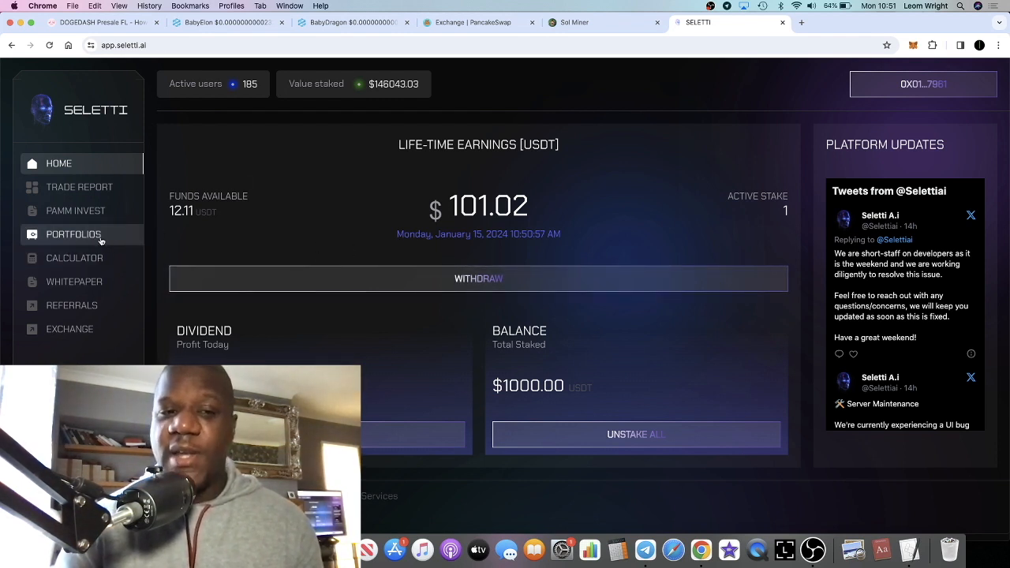
Open the Opportunistic Credit Fund from Portfolios and review its $41557.52 TVL and 0.7% ROI.
click(73, 233)
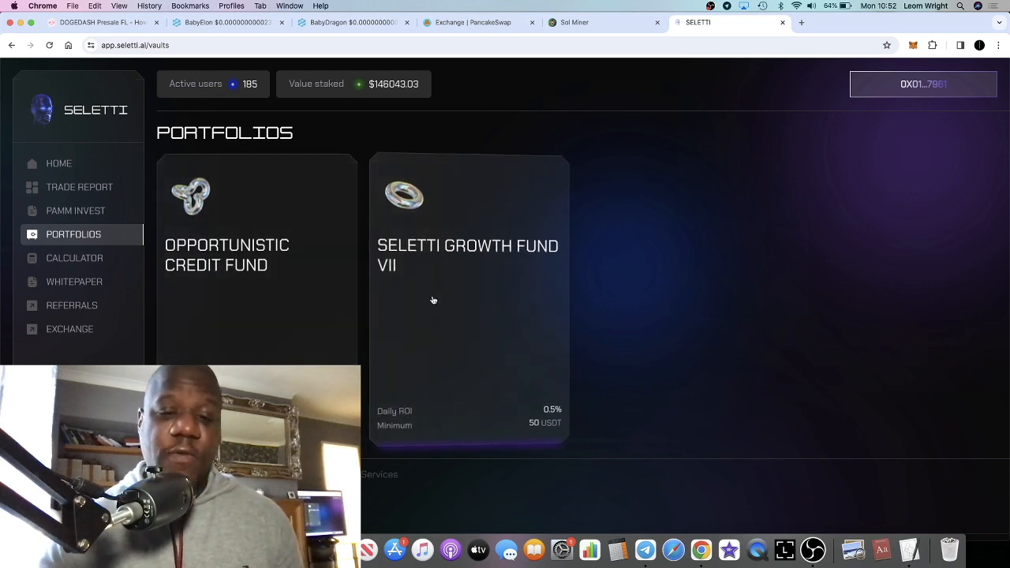
click(256, 260)
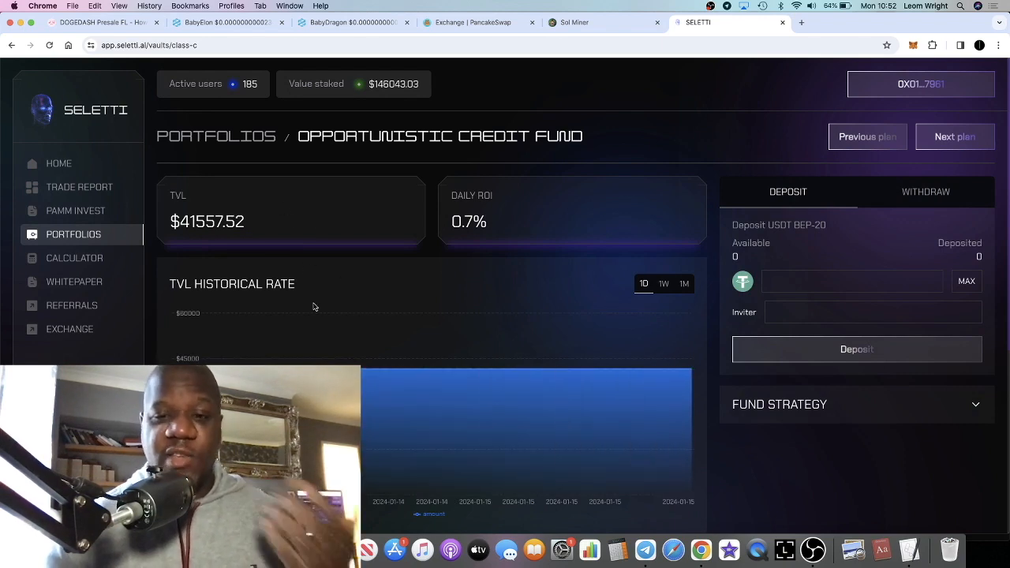
scroll(down, 3)
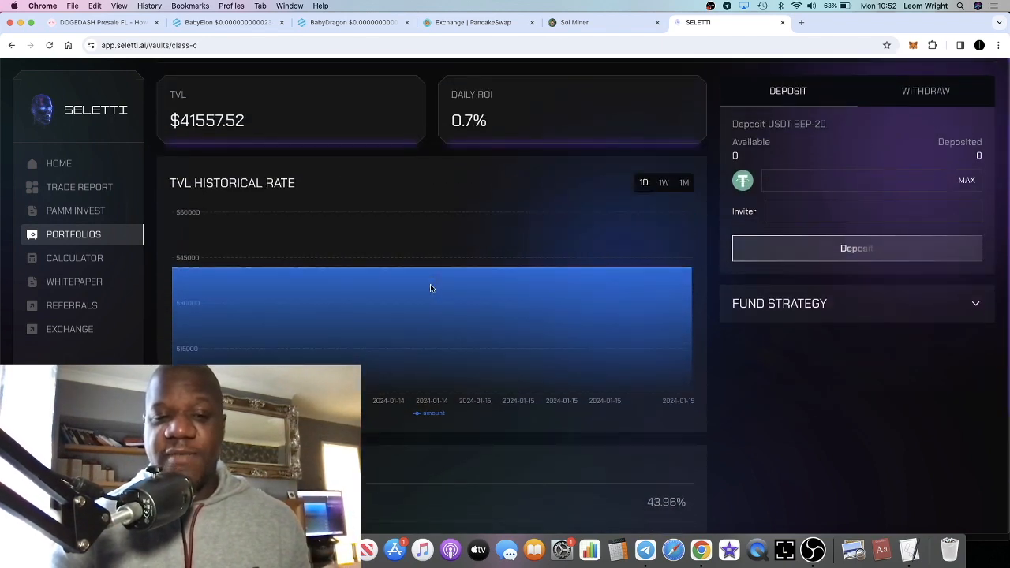
scroll(down, 3)
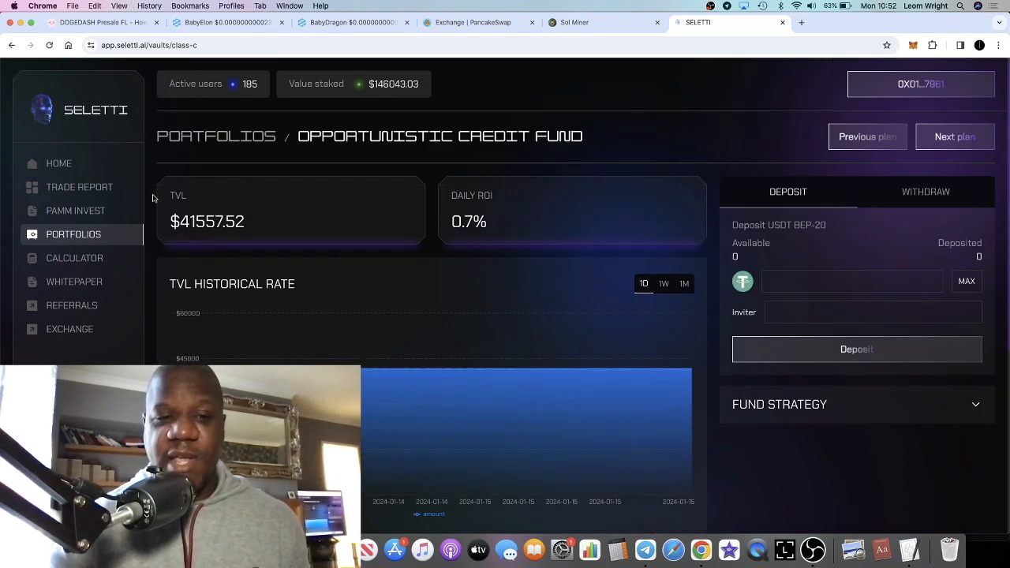
mouse_move(76, 210)
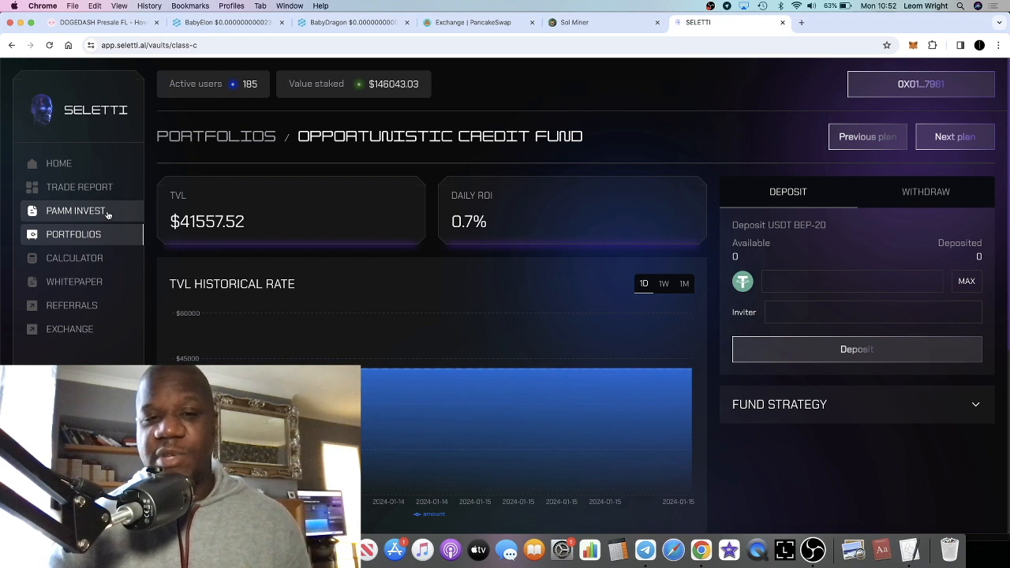
mouse_move(79, 187)
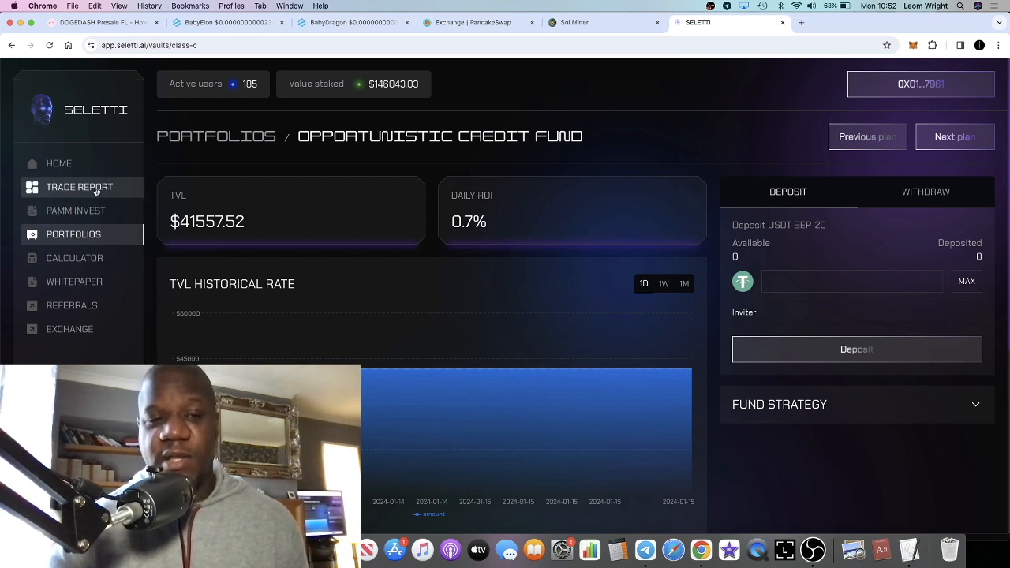
View the PAMM Invest page, then the trade report with 500 trades and 73.6% win rate.
click(75, 211)
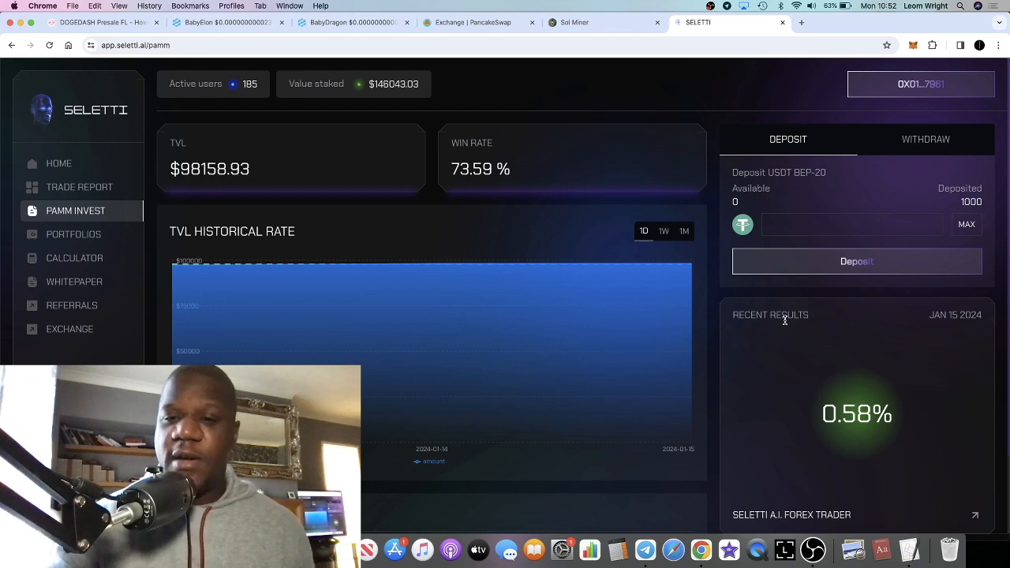
click(79, 187)
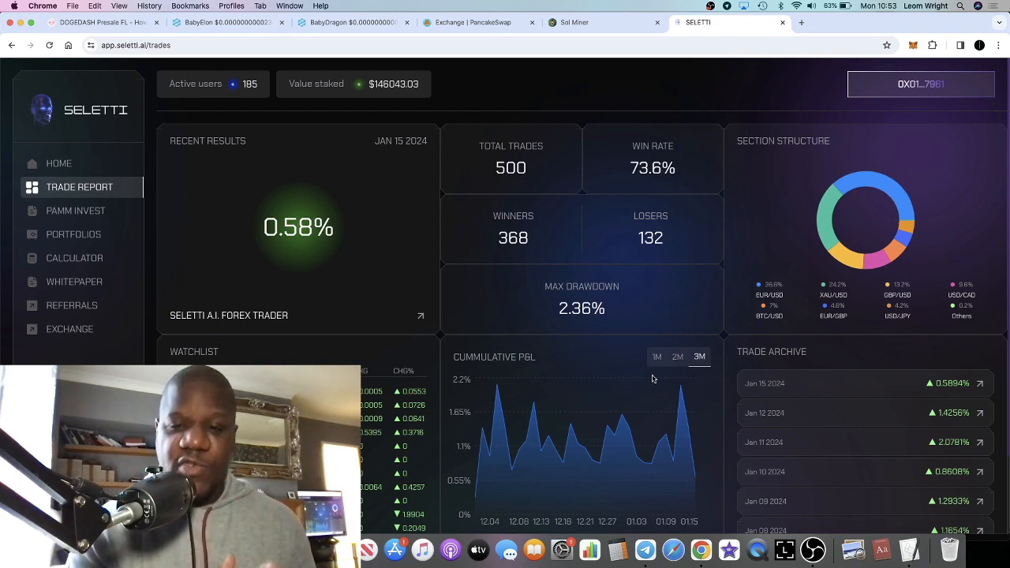
scroll(down, 3)
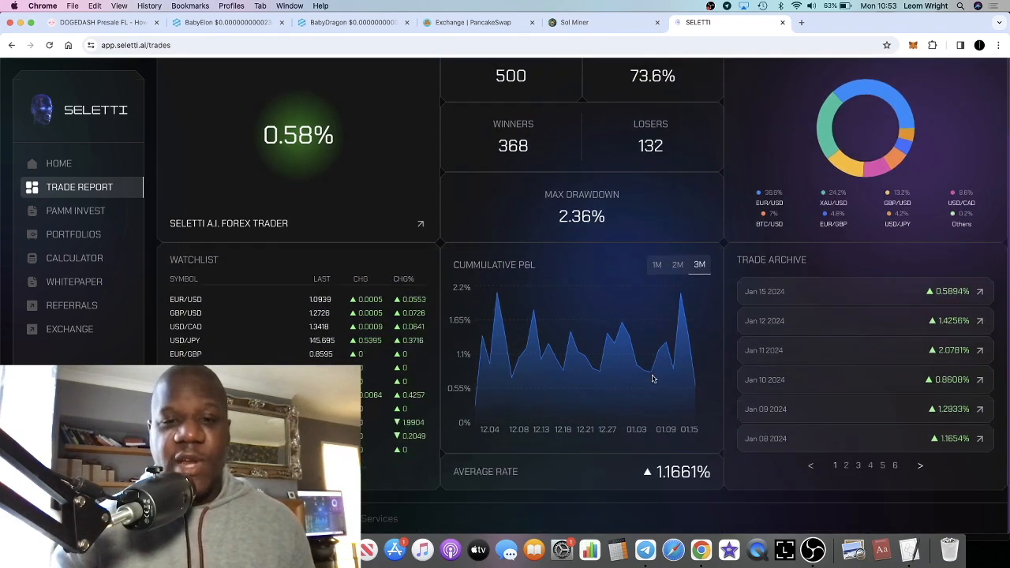
click(789, 291)
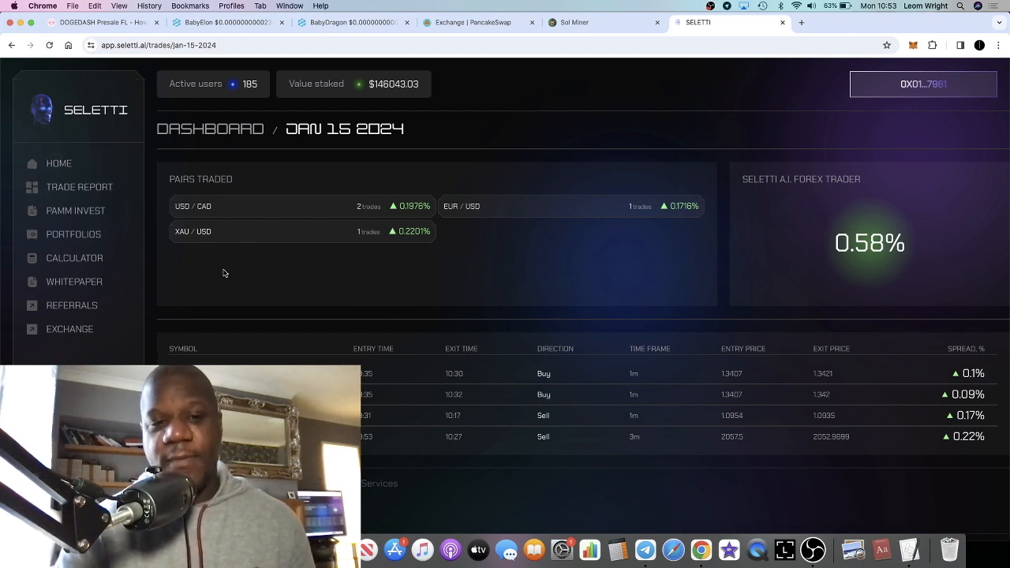
mouse_move(76, 210)
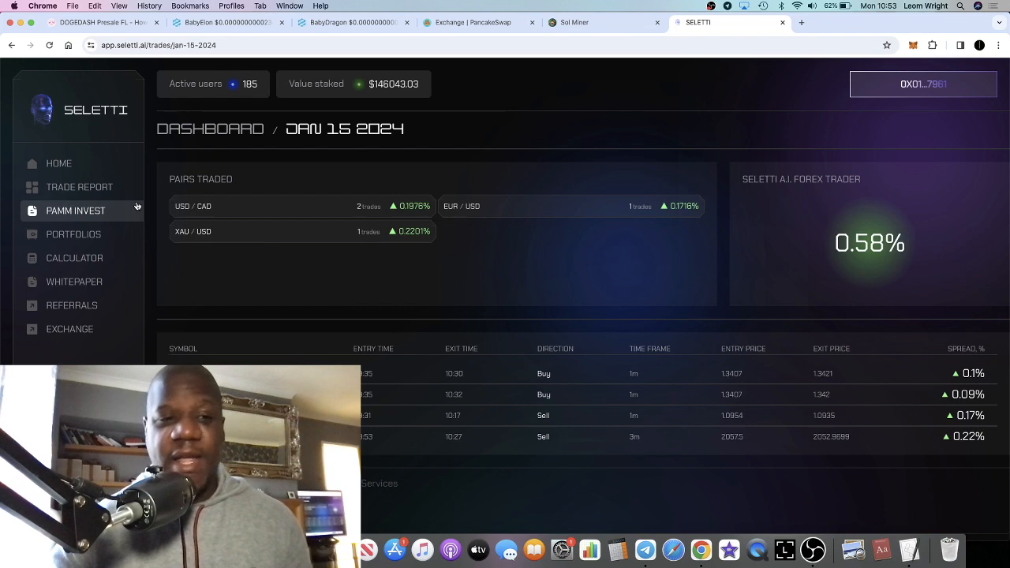
click(73, 234)
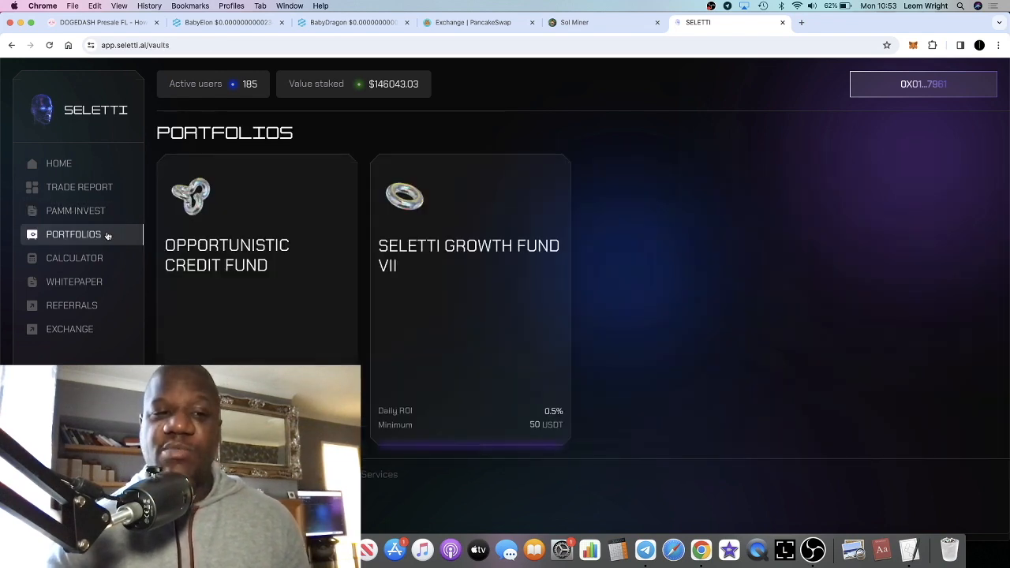
click(79, 187)
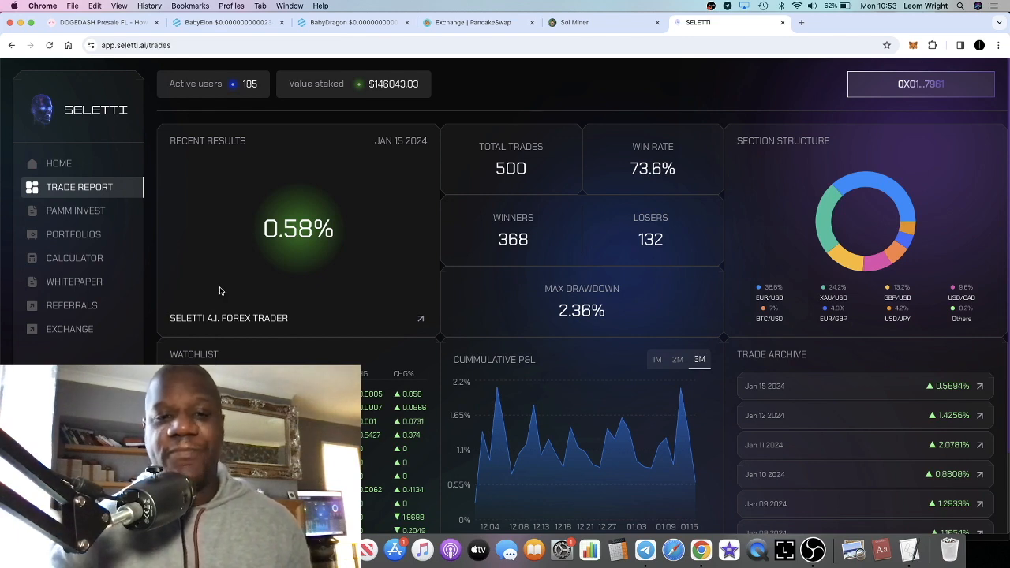
scroll(down, 3)
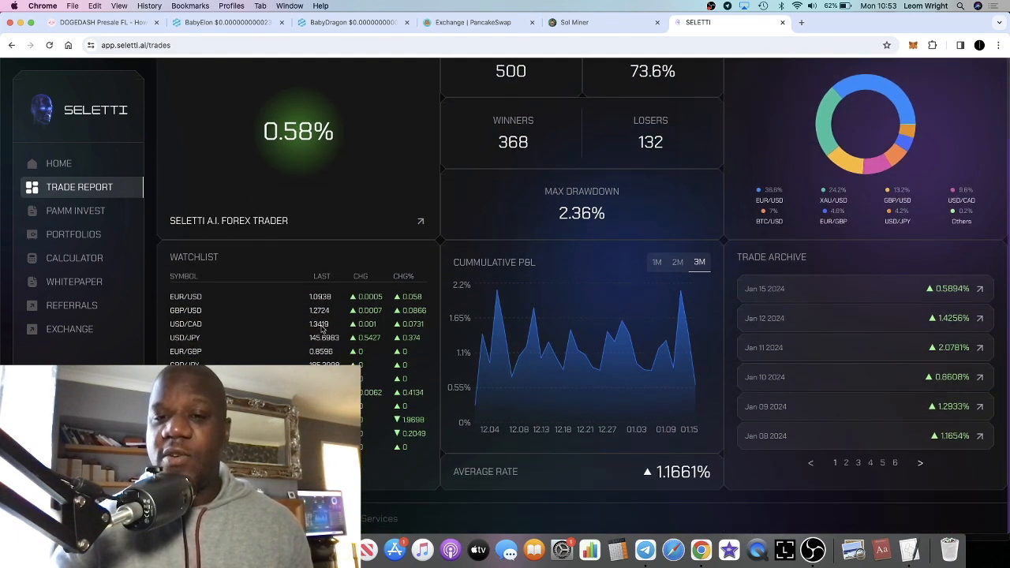
scroll(down, 3)
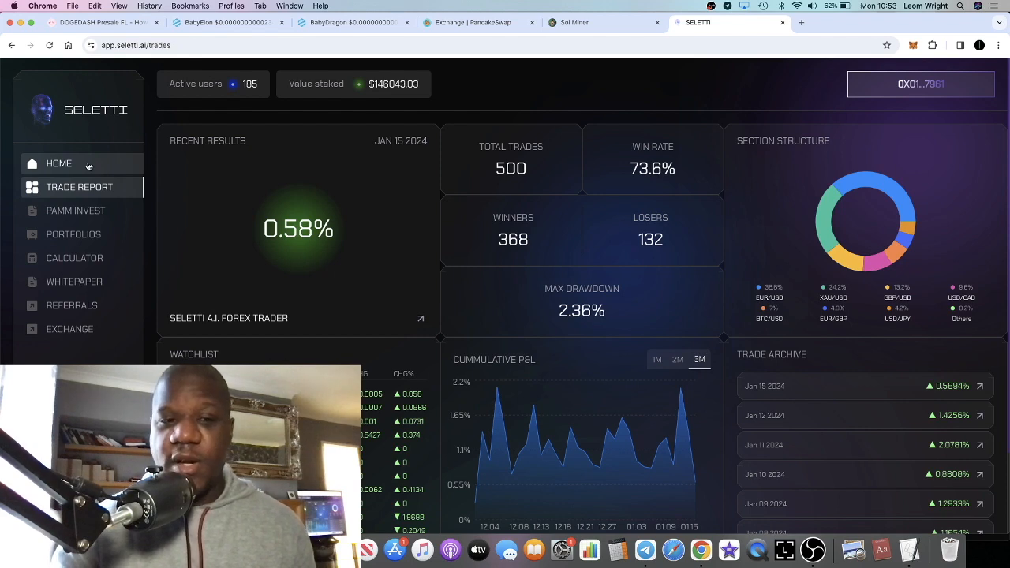
Return to Home and bring up the UNSTAKE ALL notice about the 35-day wait.
click(58, 164)
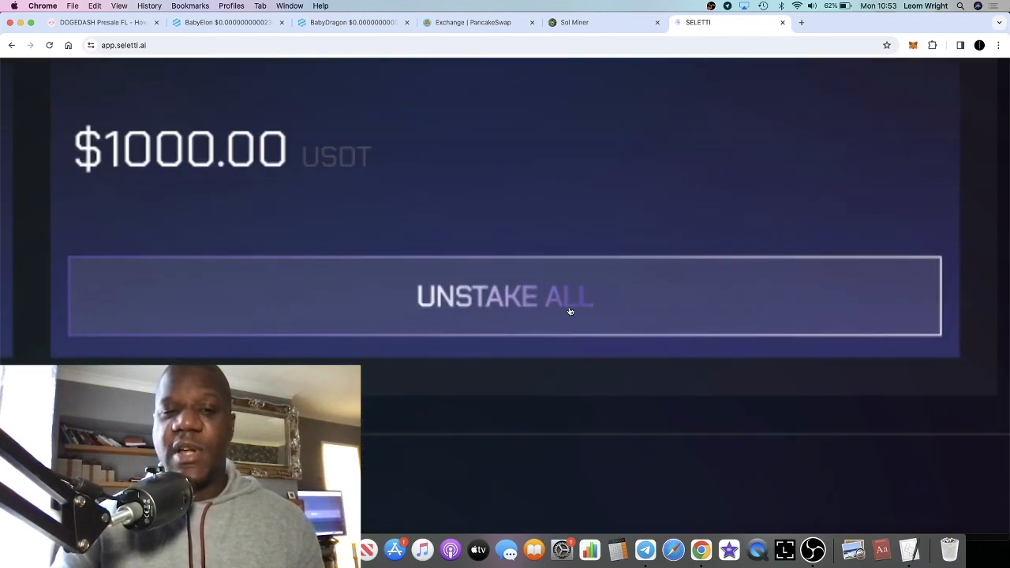
click(504, 296)
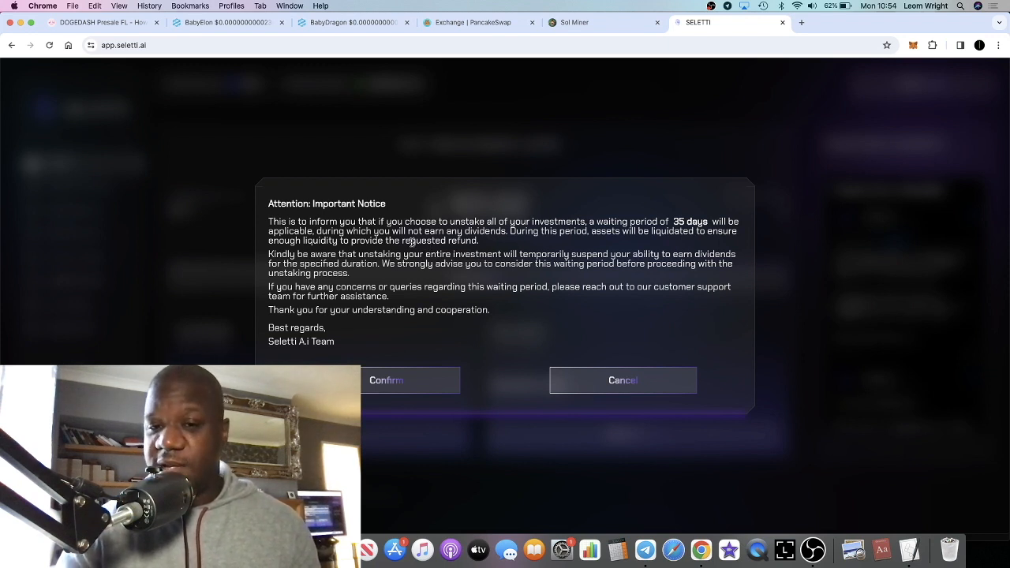
mouse_move(552, 216)
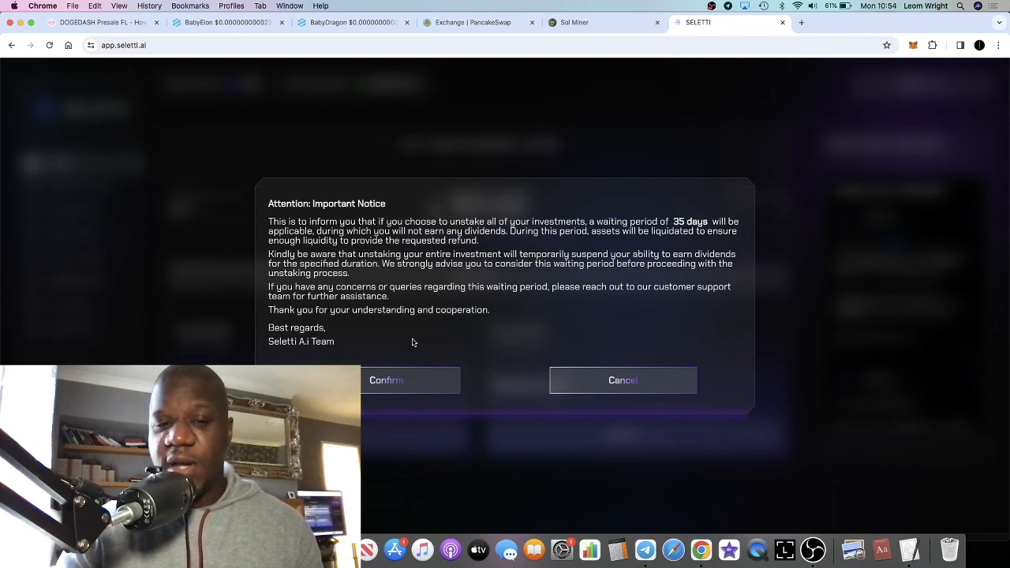
Cancel the unstake notice, then withdraw the 12.11 USDT and confirm it in MetaMask.
click(623, 379)
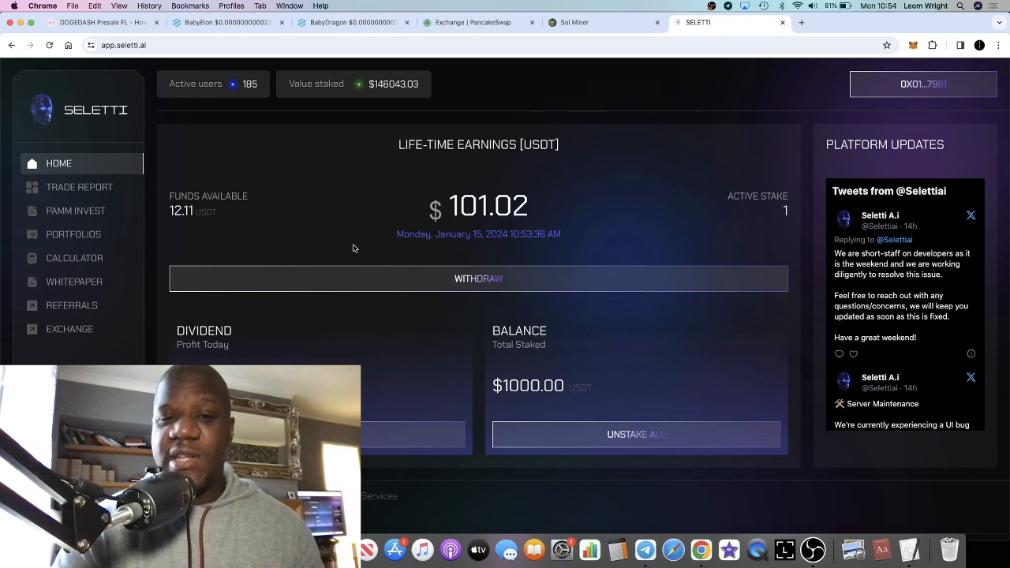
mouse_move(412, 277)
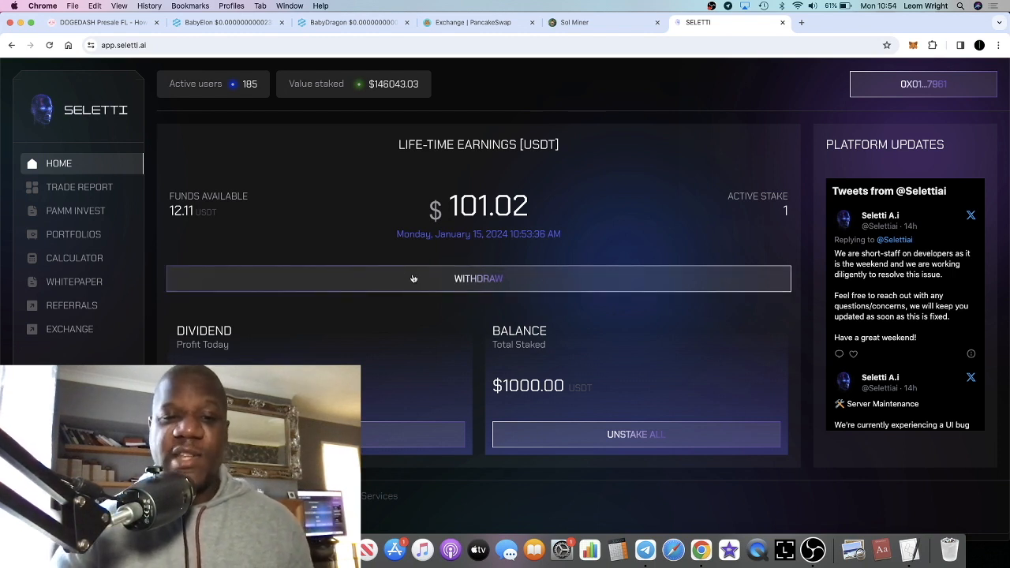
click(477, 277)
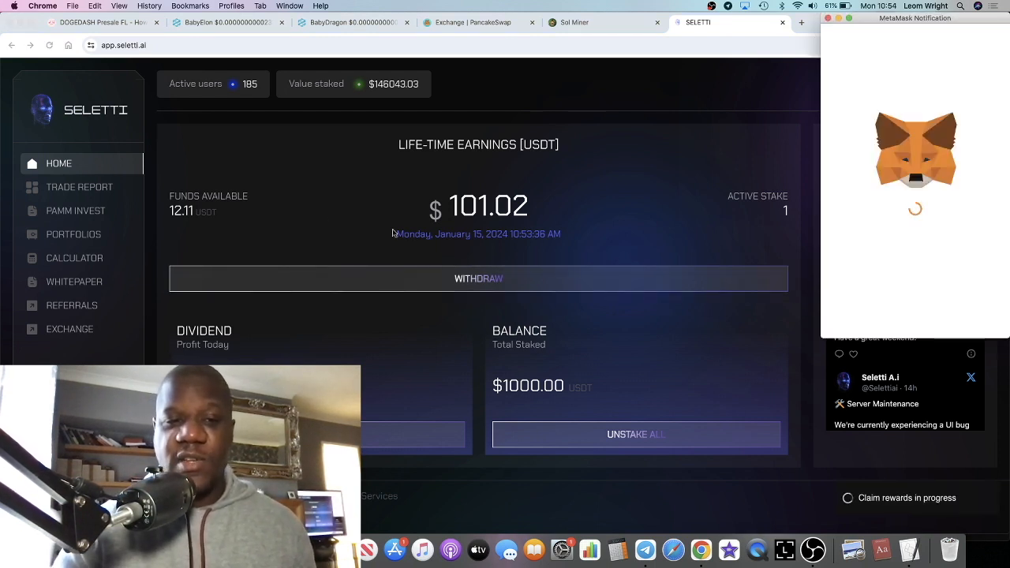
mouse_move(851, 243)
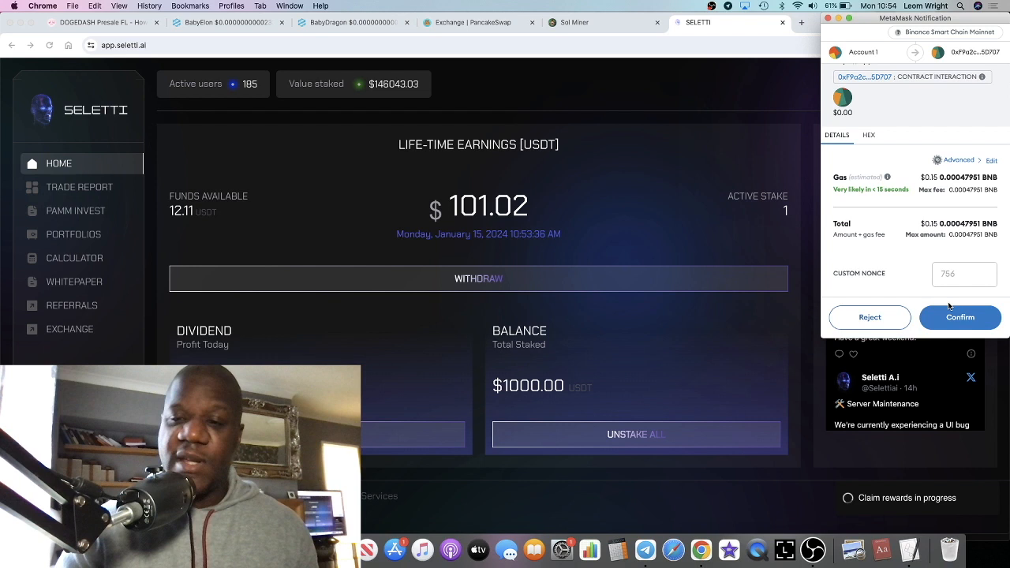
click(959, 317)
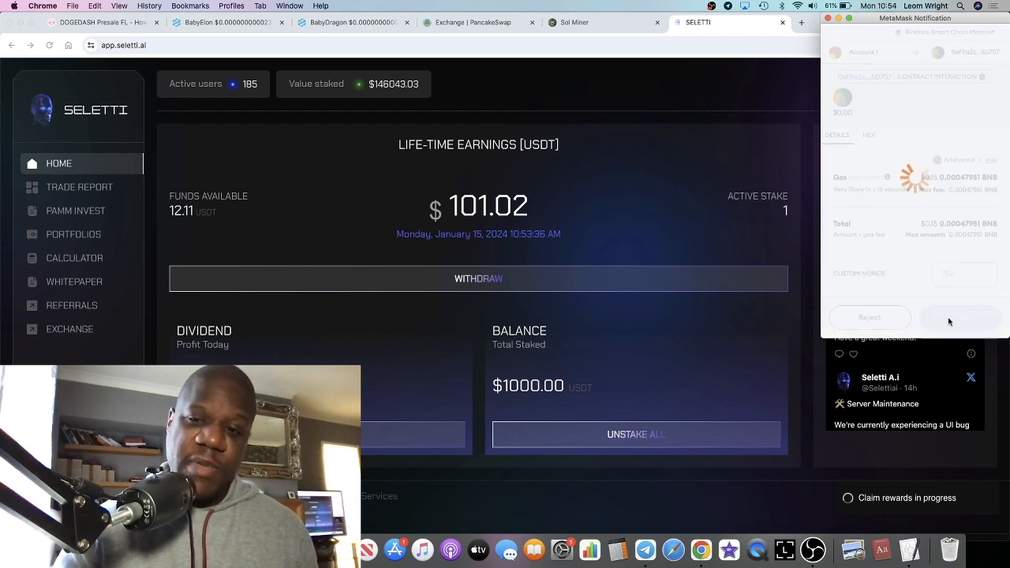
click(960, 316)
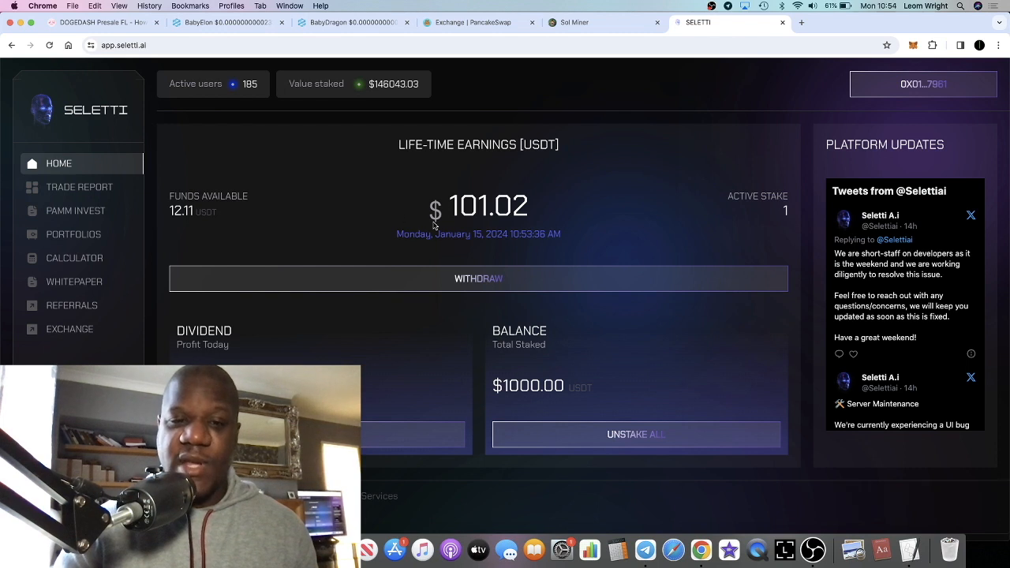
Check the dashboard shows 0.00 USDT and $112.77 earnings, then reopen and cancel the unstake notice.
click(477, 278)
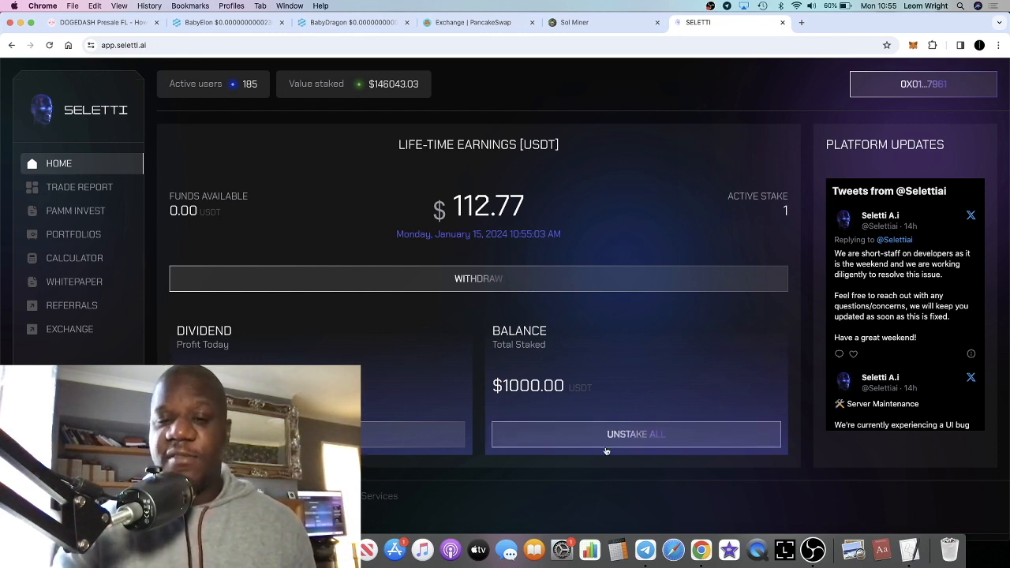
click(635, 434)
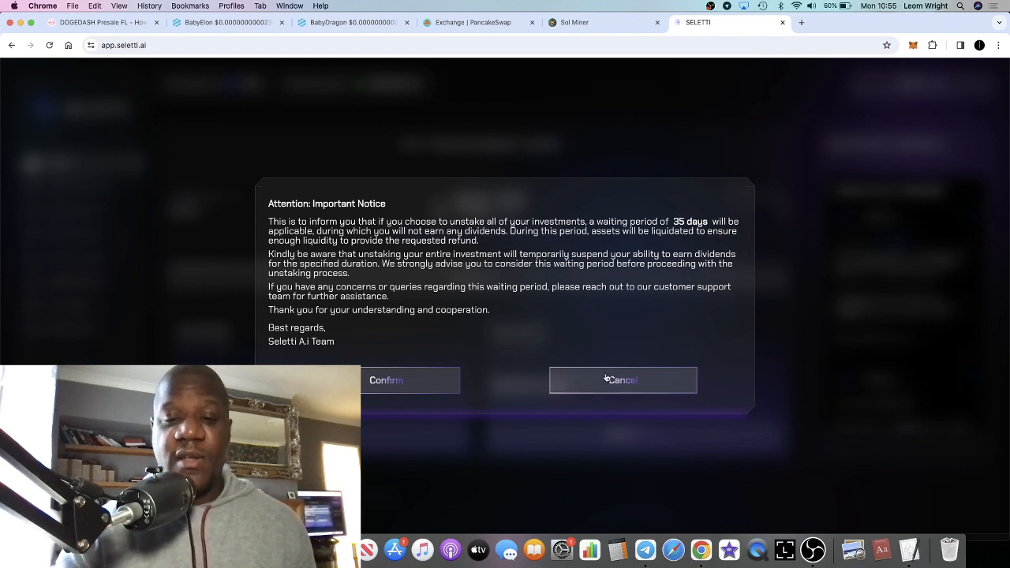
click(622, 380)
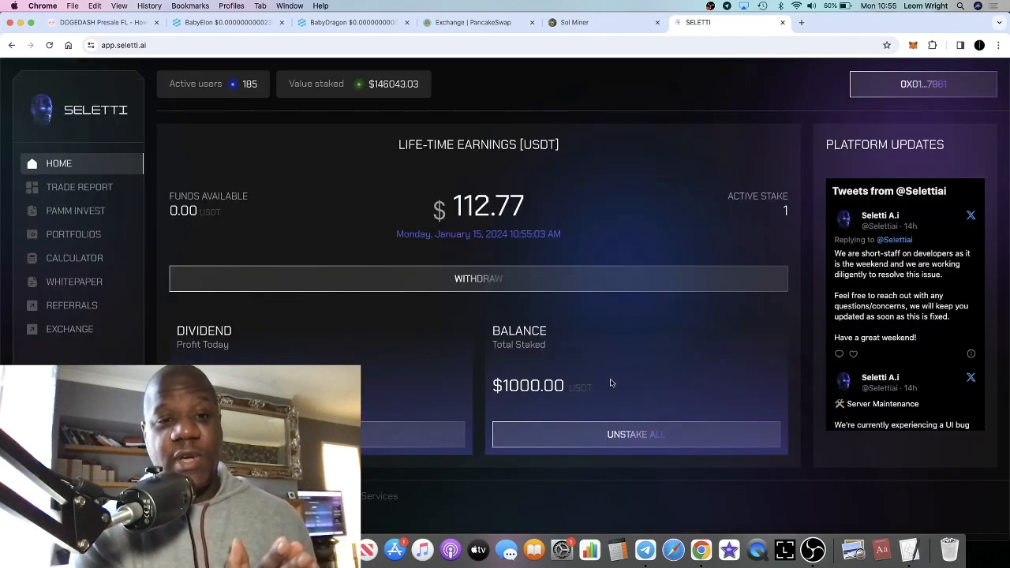